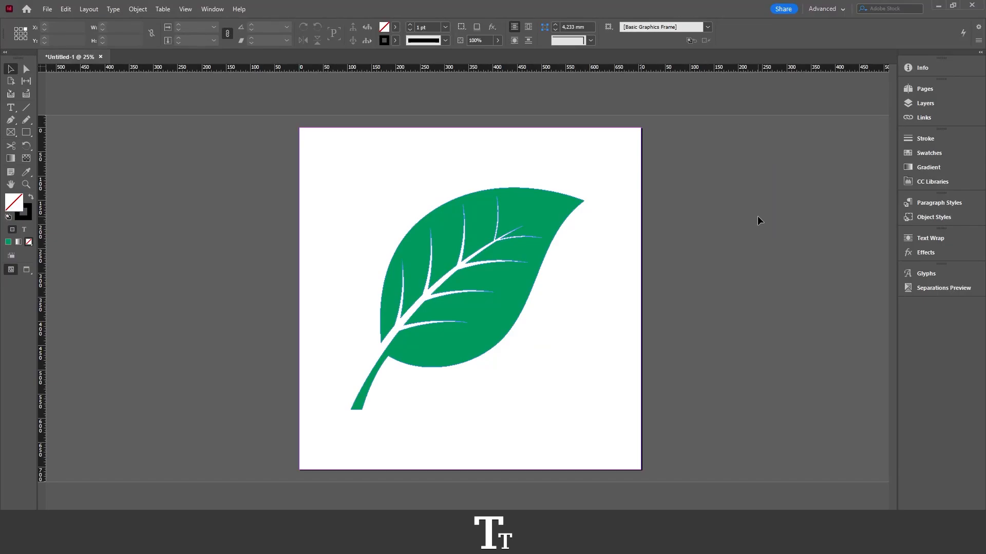
mouse_move(660, 316)
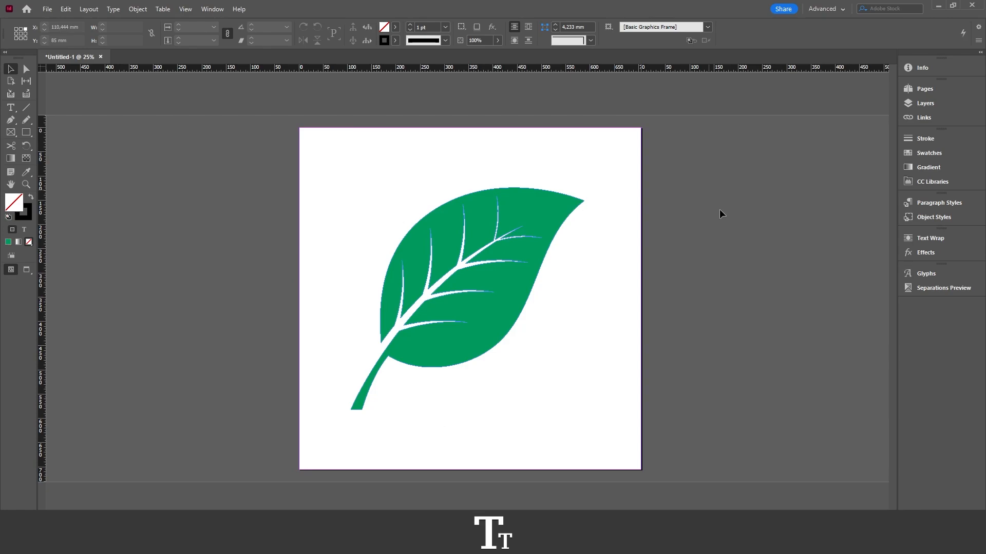
mouse_move(459, 320)
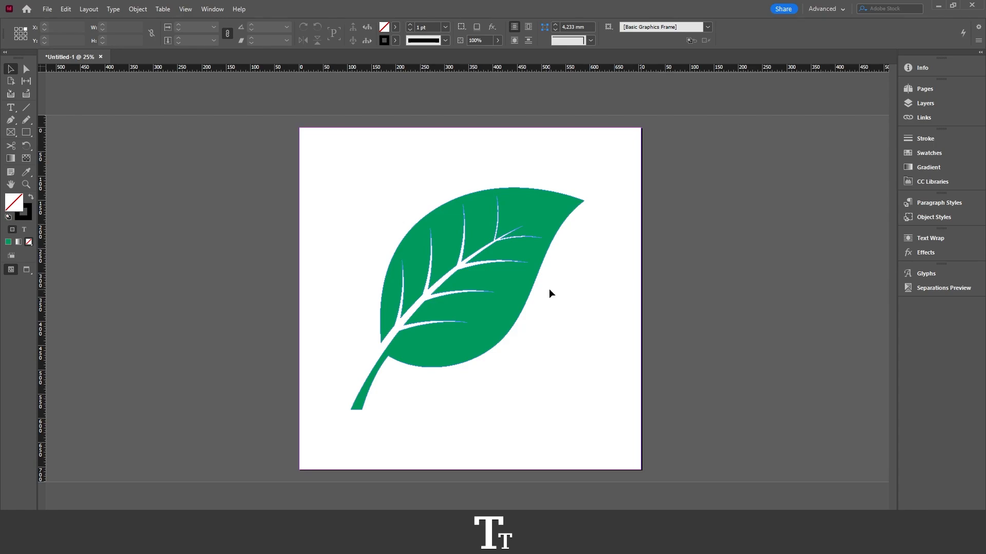
mouse_move(471, 255)
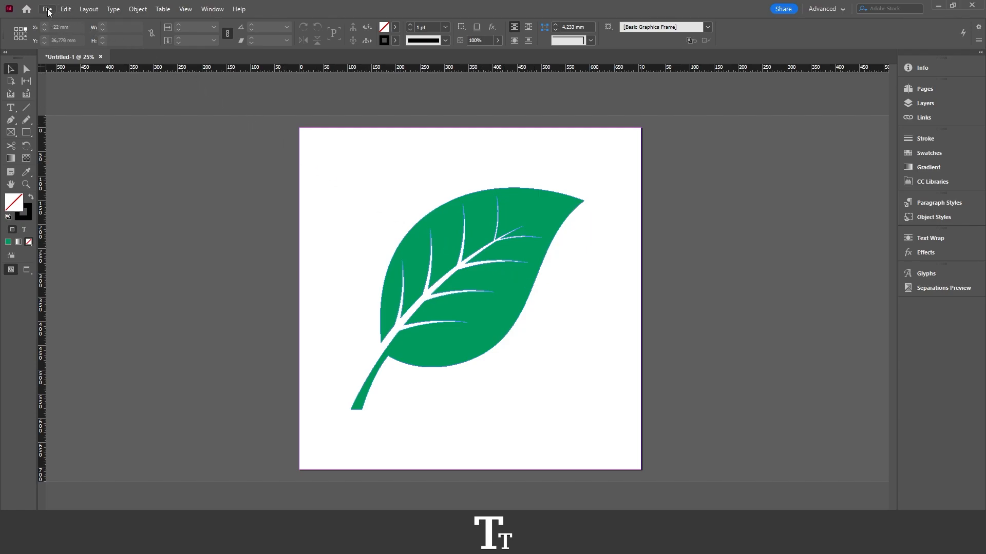
- Start an export of the leaf document via File > Export (Ctrl+E)
left_click(46, 9)
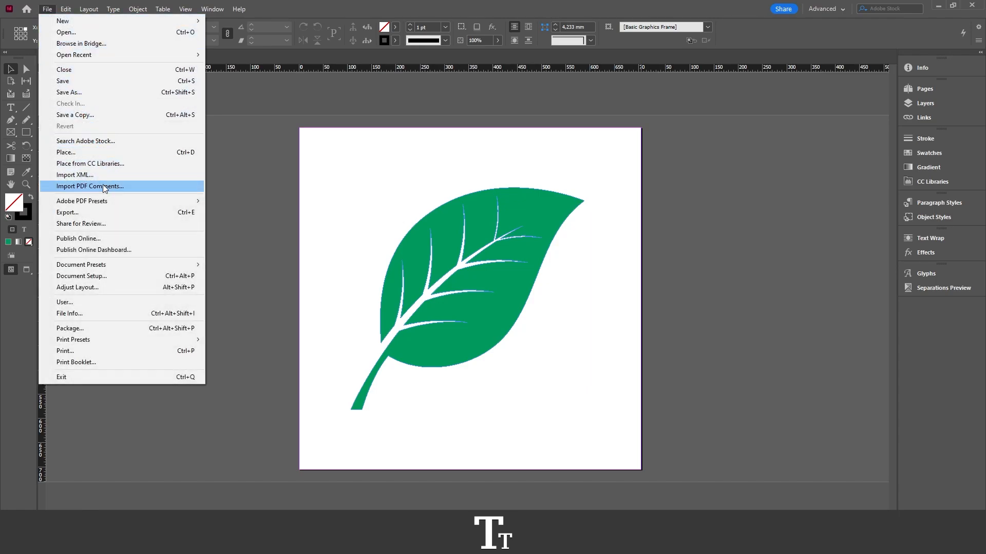
mouse_move(116, 217)
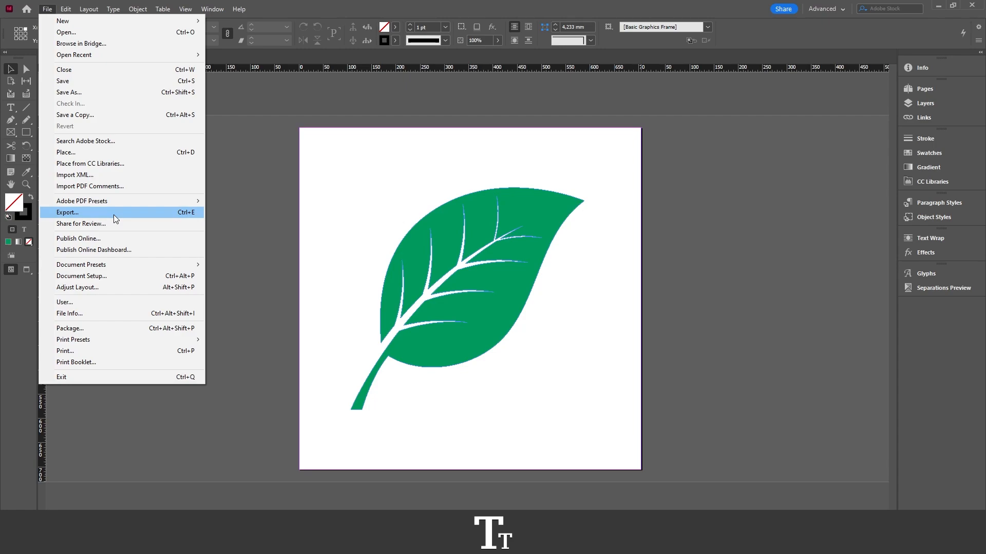
key("ctrl+e")
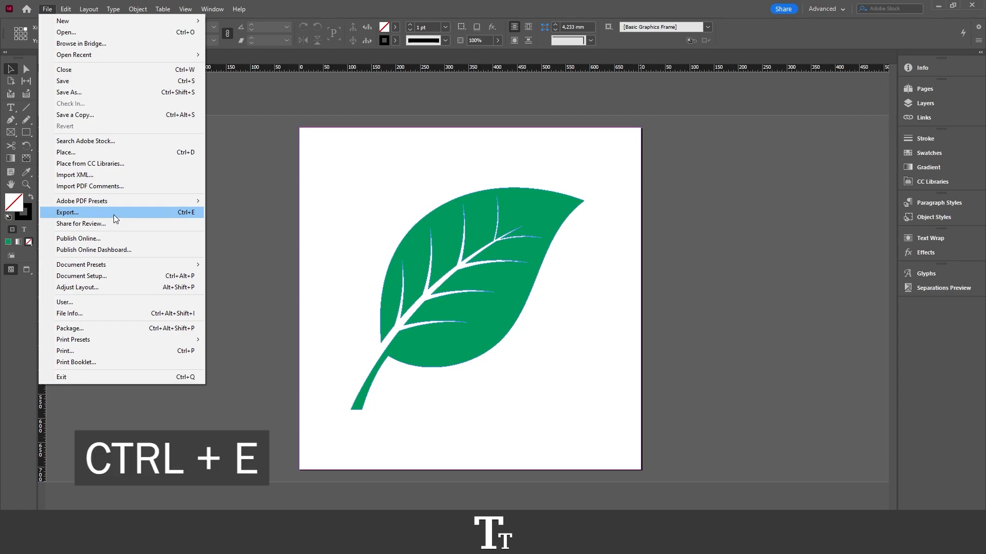
left_click(67, 211)
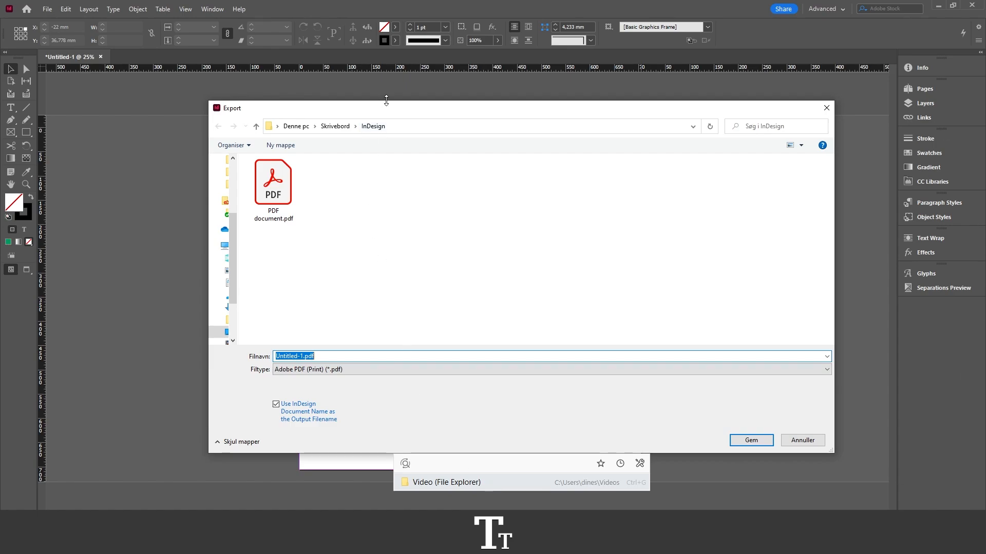
- Replace the default file name Untitled-1 with 'leaft transparent background'
left_click(405, 183)
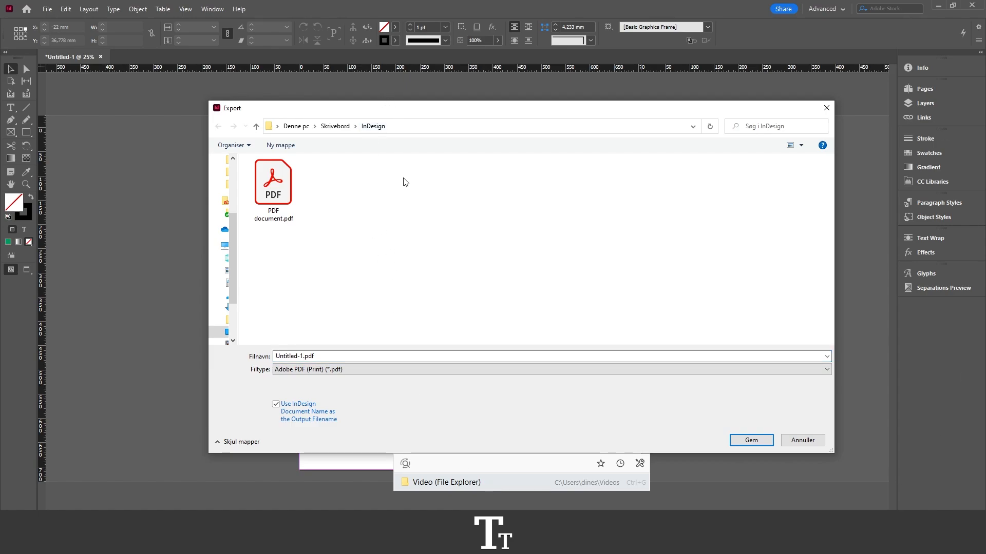
mouse_move(334, 161)
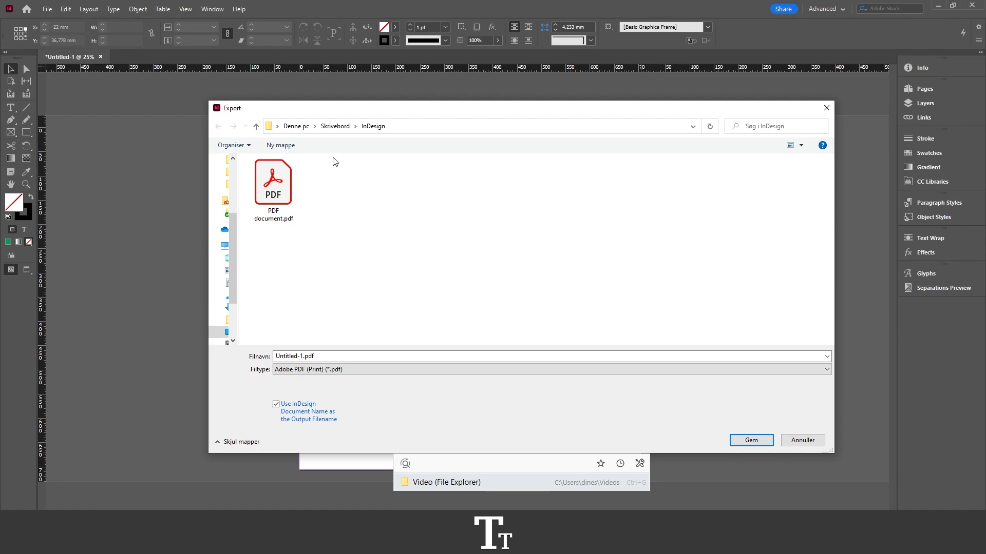
mouse_move(379, 227)
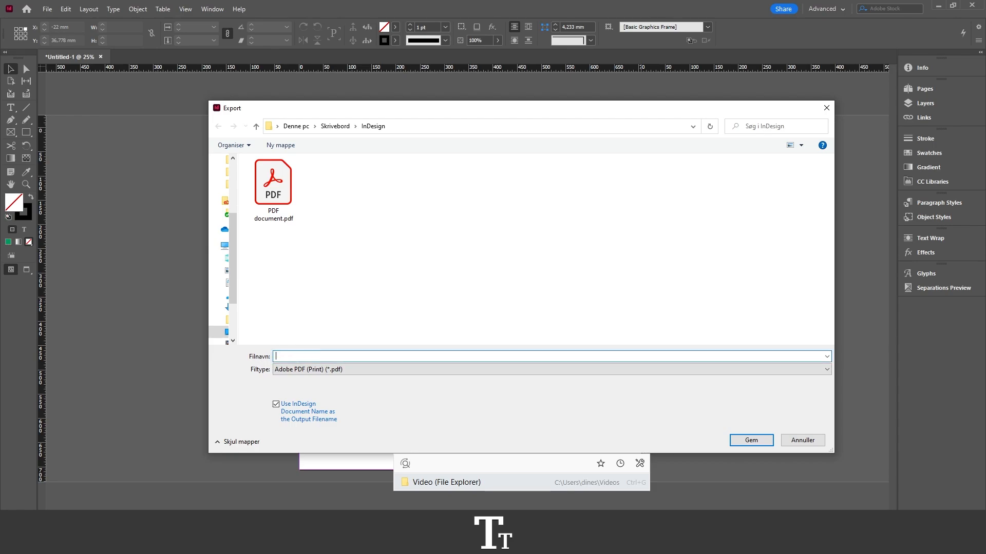
type("leaft transparent background")
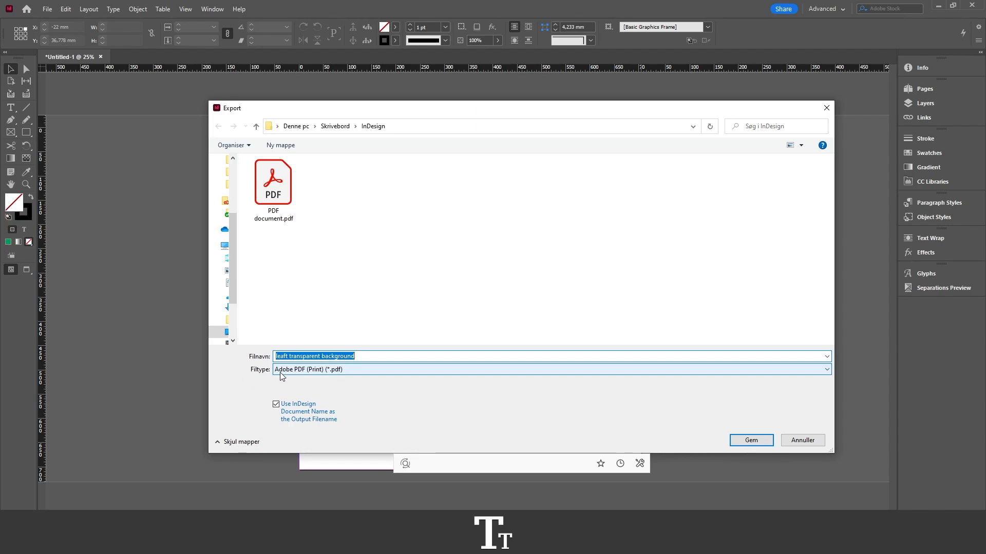
mouse_move(296, 376)
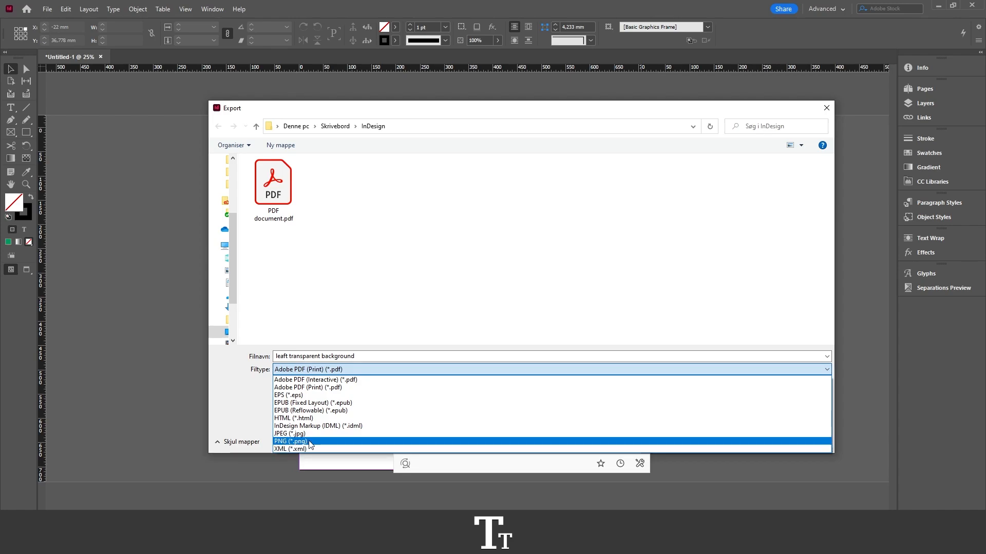
- Choose PNG (*.png) as the file type and confirm, reaching the PNG export options
left_click(290, 442)
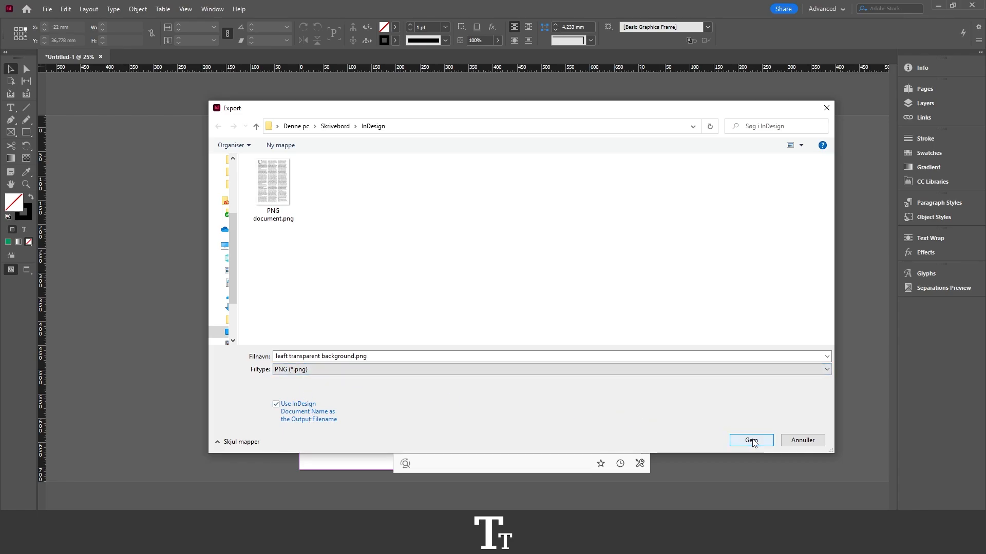
left_click(751, 440)
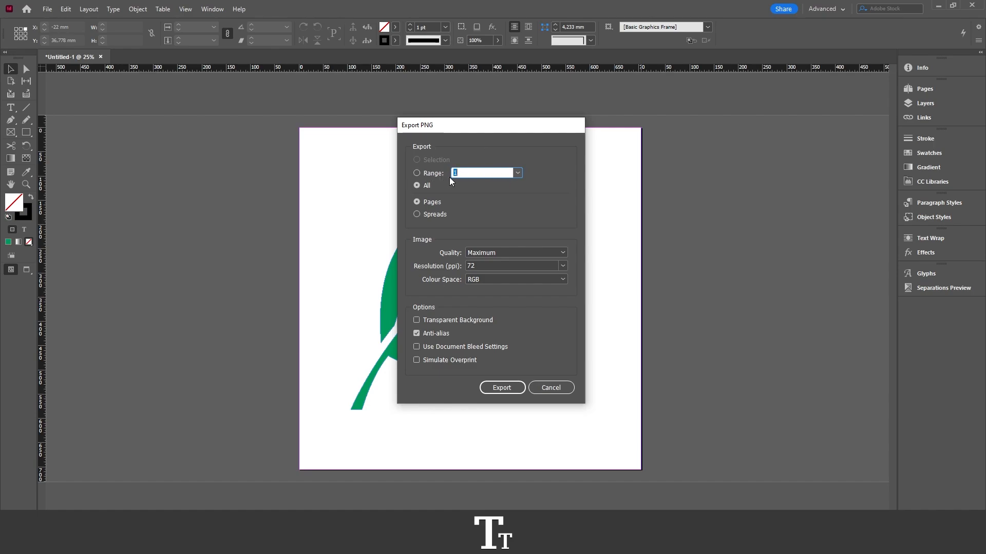
left_click(415, 173)
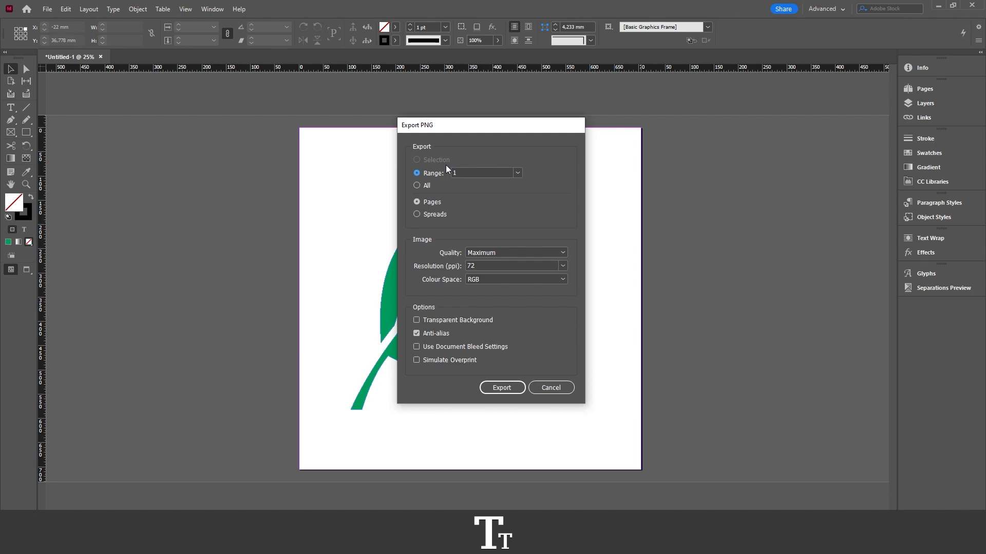
mouse_move(422, 251)
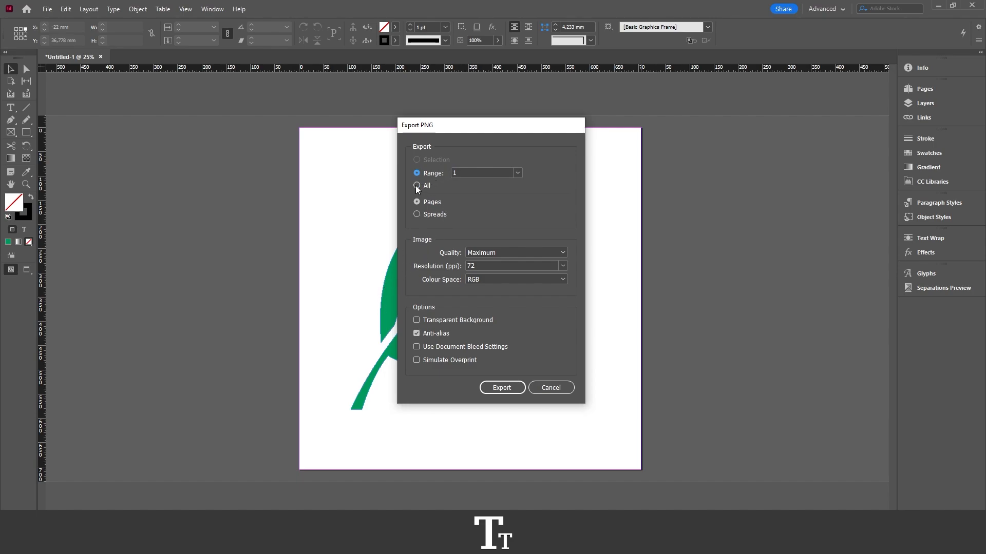
left_click(415, 186)
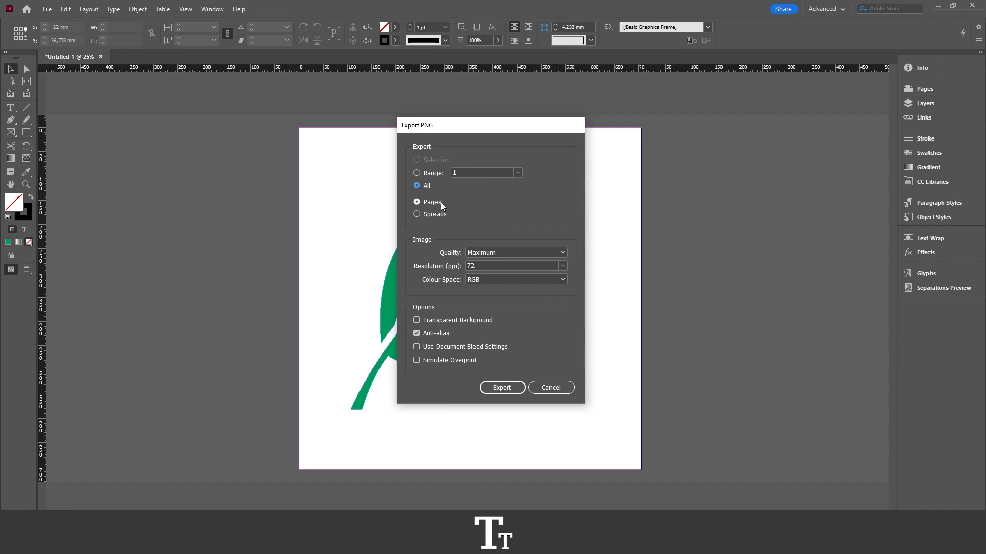
left_click(416, 202)
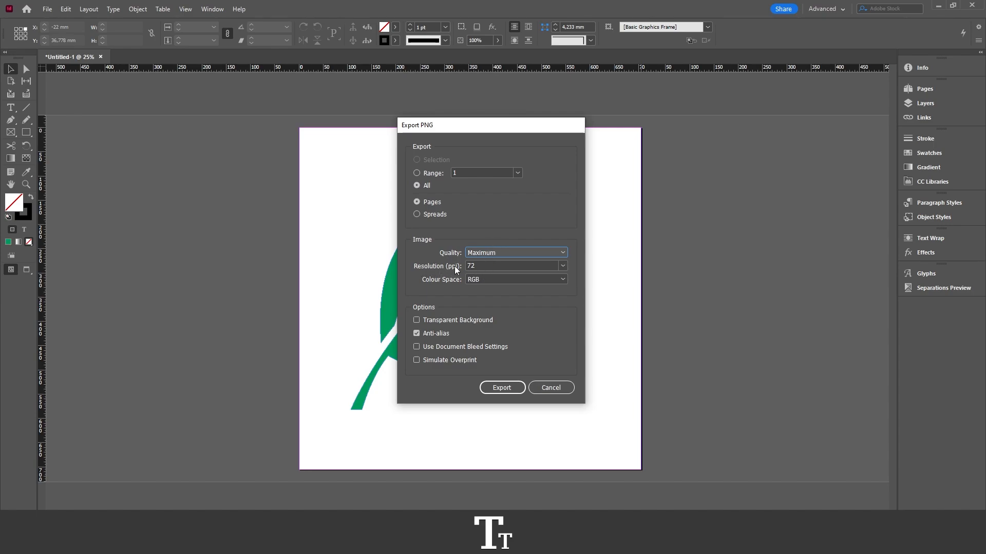
left_click(514, 279)
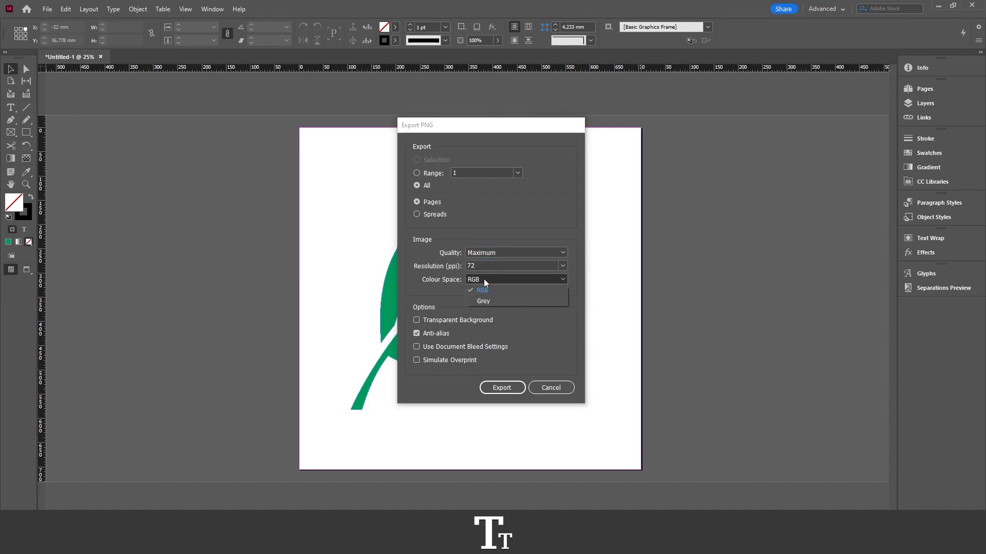
left_click(482, 290)
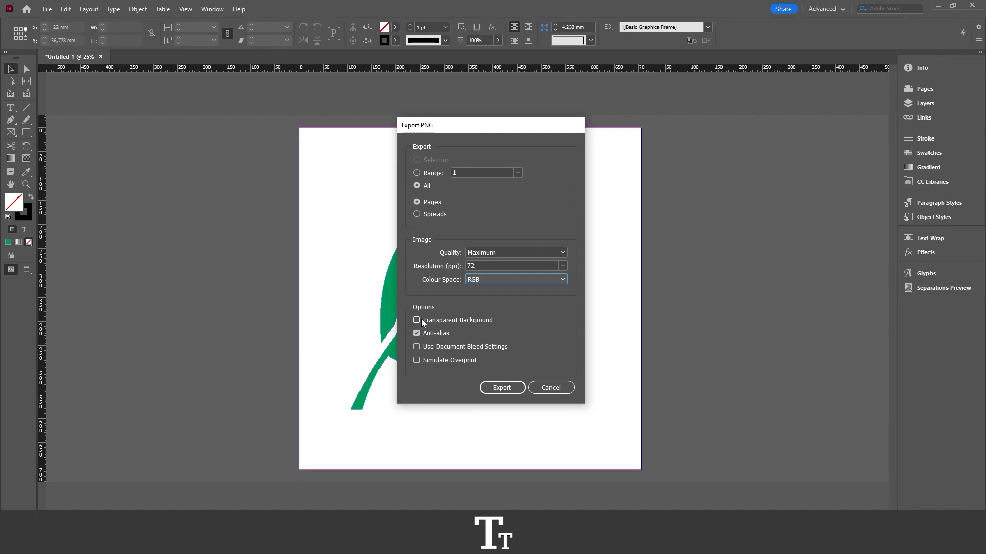
- Enable Transparent Background and export the leaf page as PNG
left_click(417, 320)
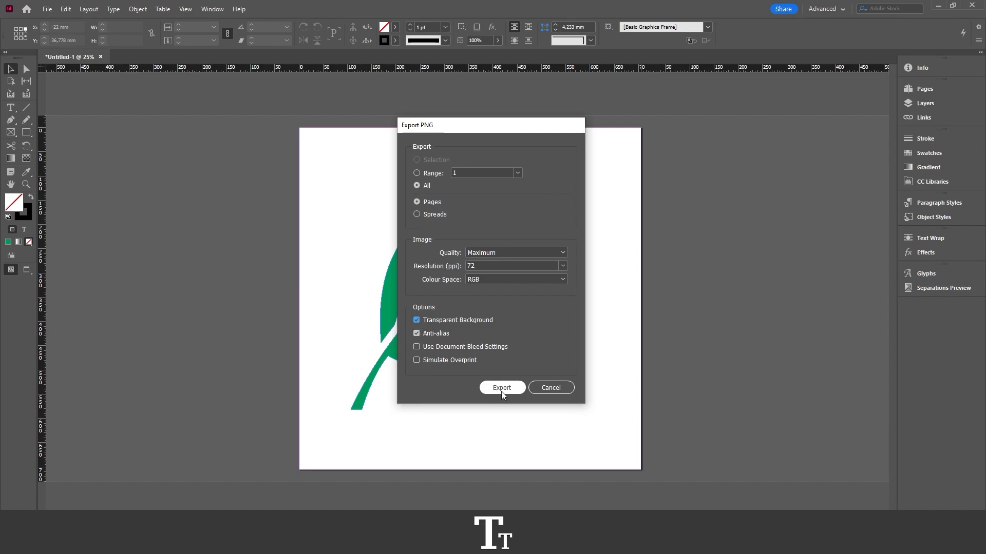
left_click(502, 387)
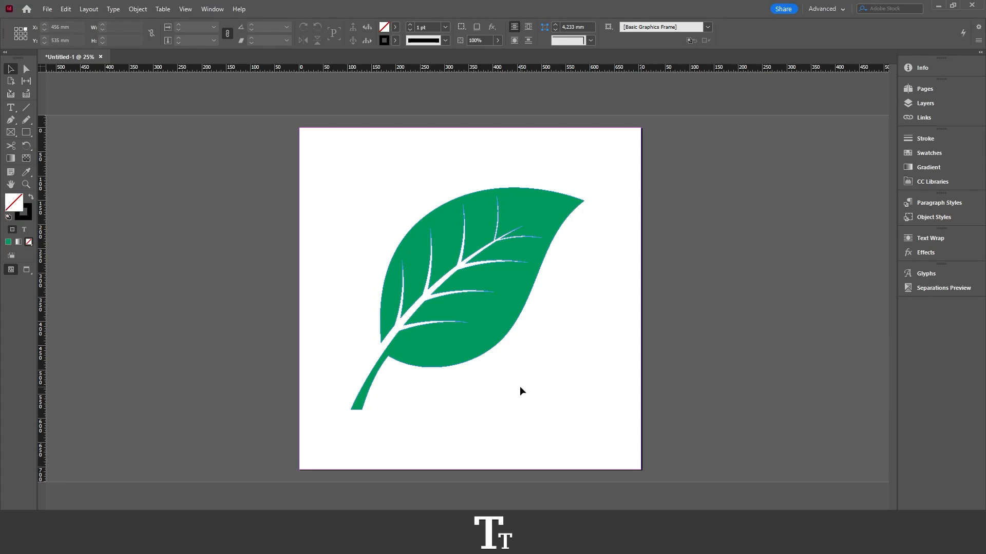
mouse_move(508, 400)
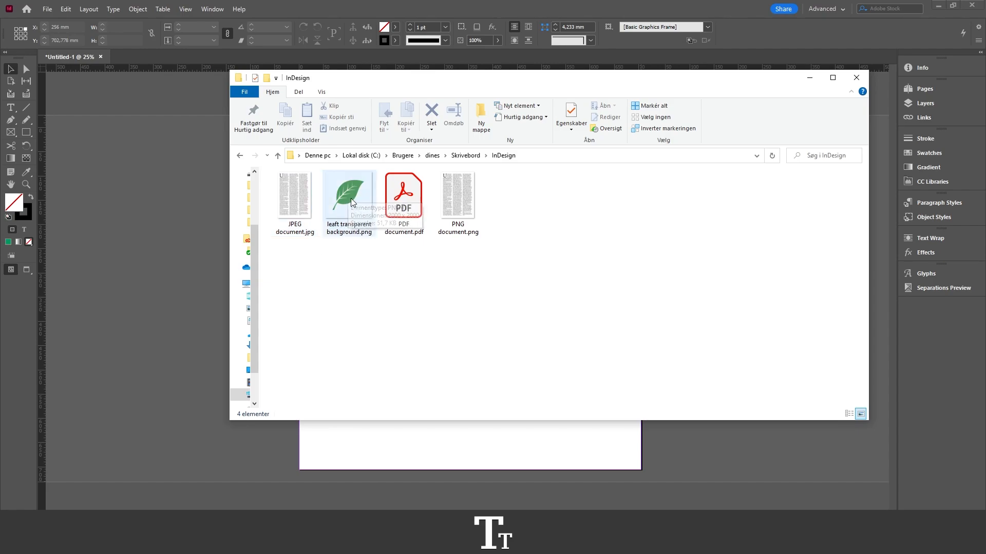
- Preview 'leaft transparent background.png' to confirm no white background, then close it
double_click(348, 194)
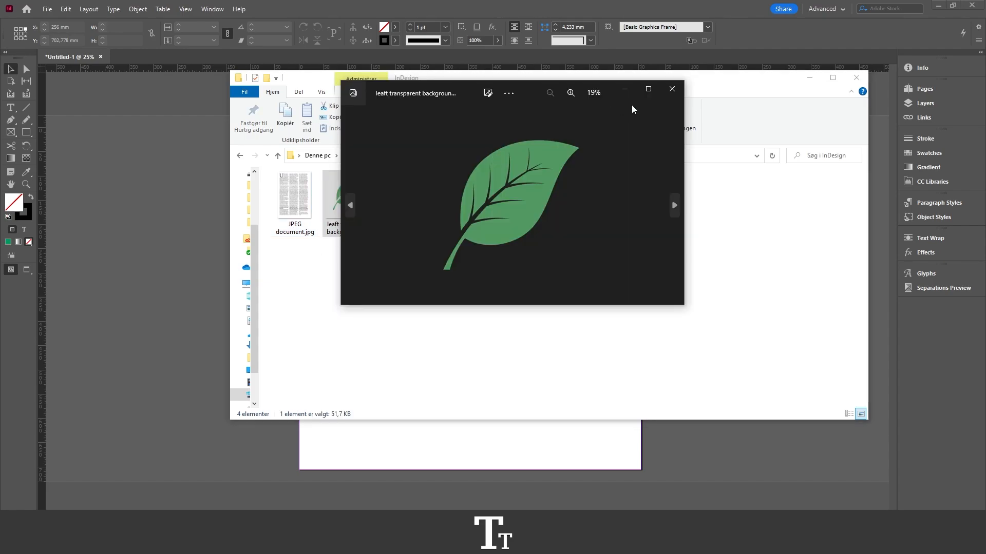
left_click(671, 88)
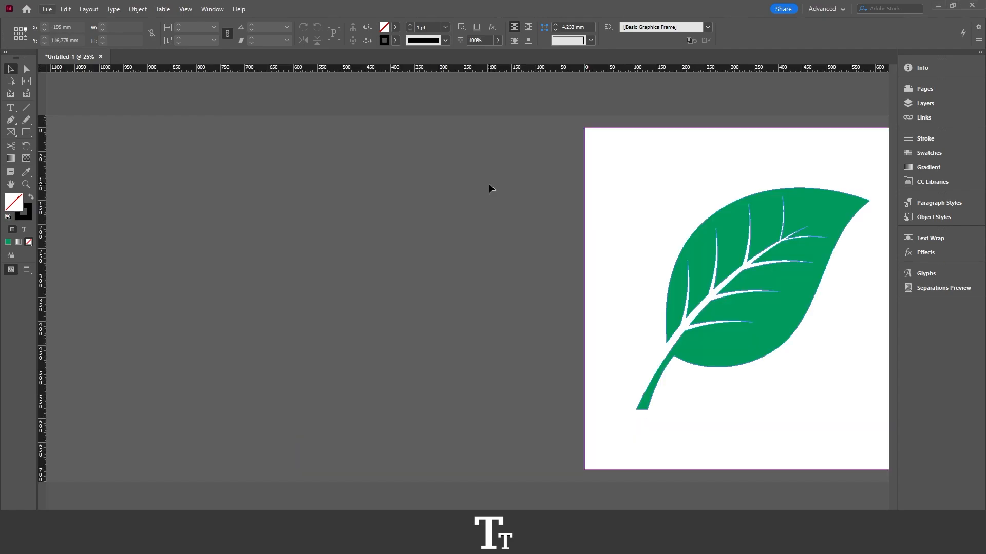